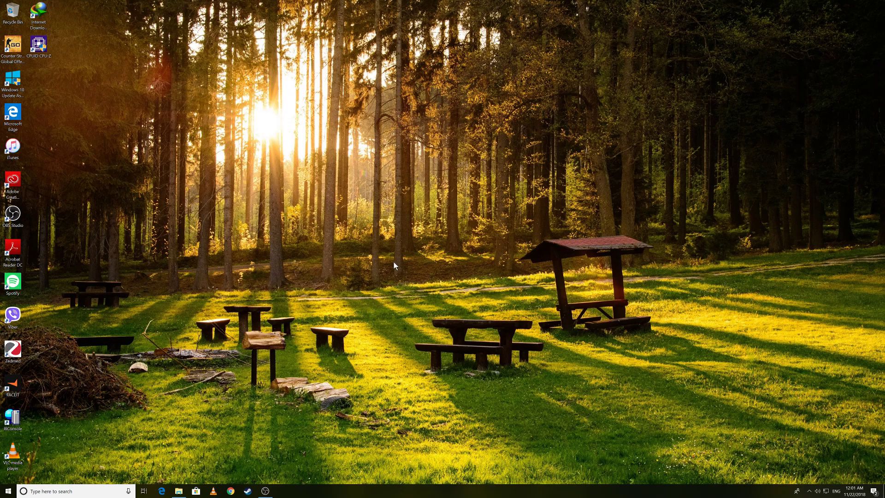
pyautogui.moveTo(416, 314)
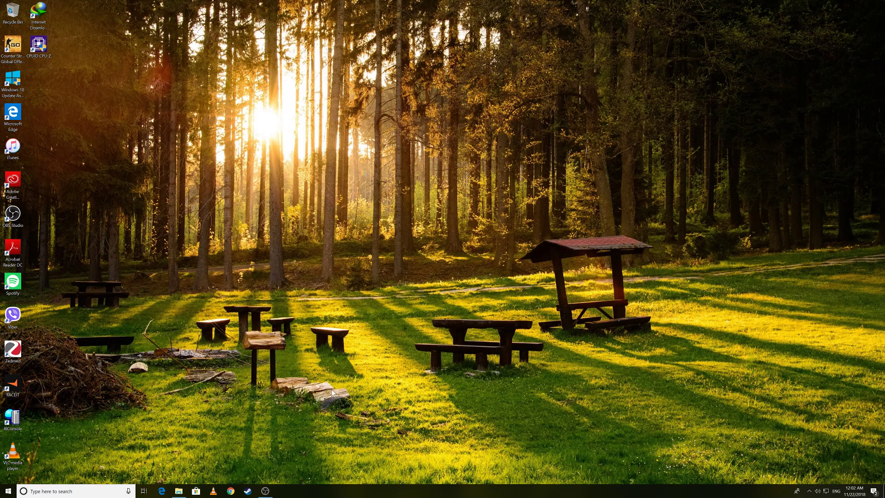
# Launch Device Manager from Start search and expand Computer, Disk drives and Display adapters
pyautogui.rightClick(178, 490)
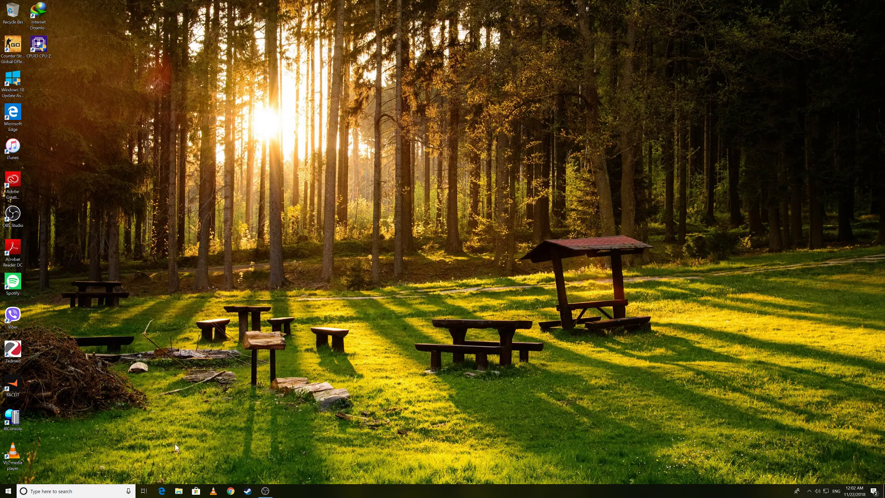
pyautogui.moveTo(202, 458)
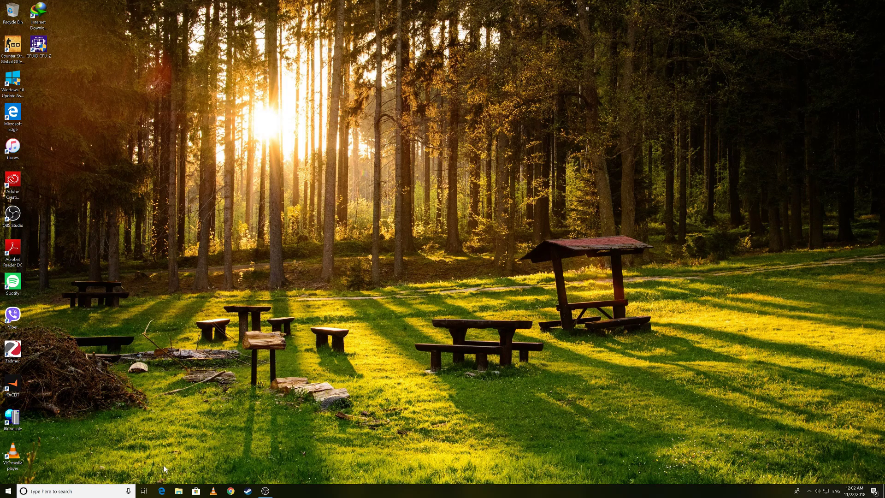
pyautogui.moveTo(171, 468)
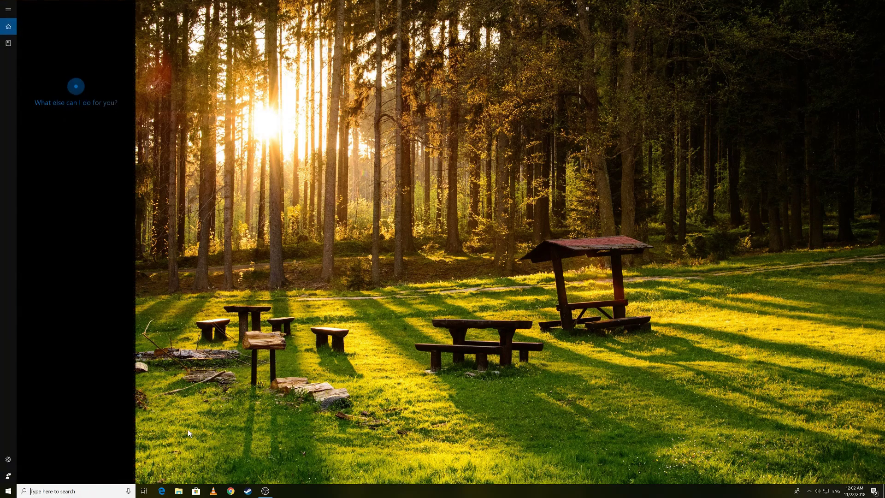
pyautogui.write('c')
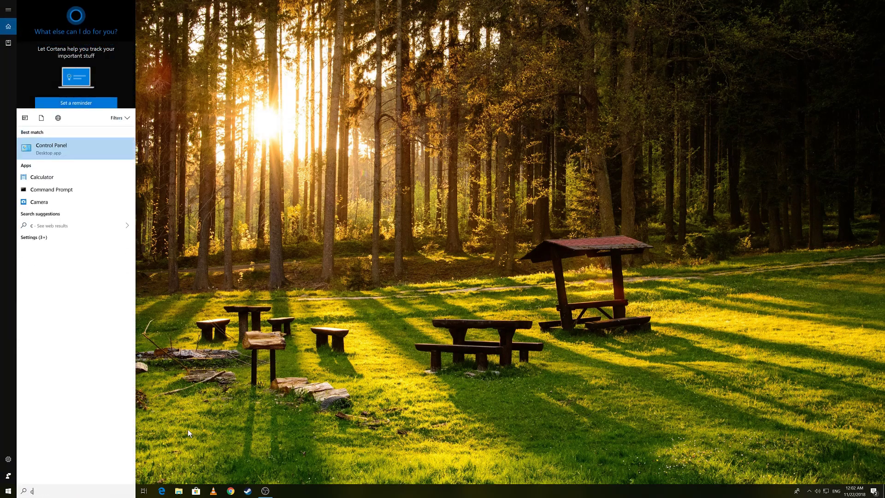
pyautogui.write('ontr')
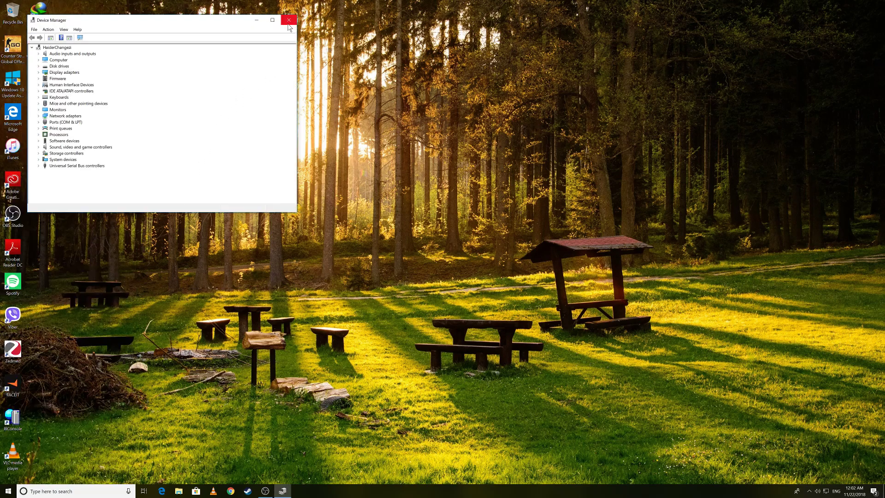
pyautogui.moveTo(39, 63)
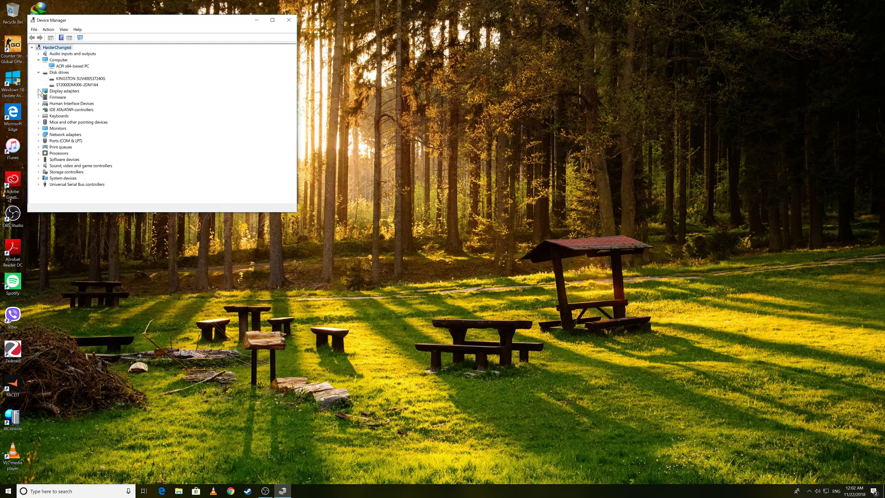
pyautogui.click(38, 92)
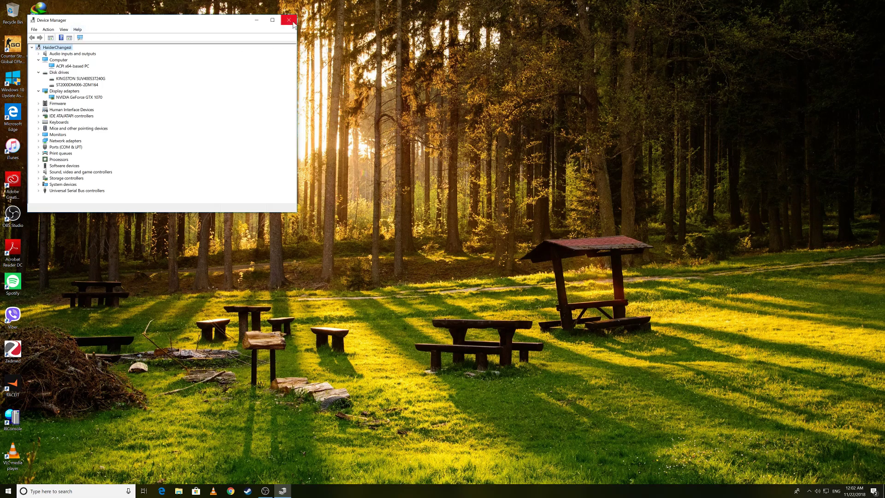
# Close Device Manager, reopen it from the Start right-click power-user menu, then close it again
pyautogui.click(288, 19)
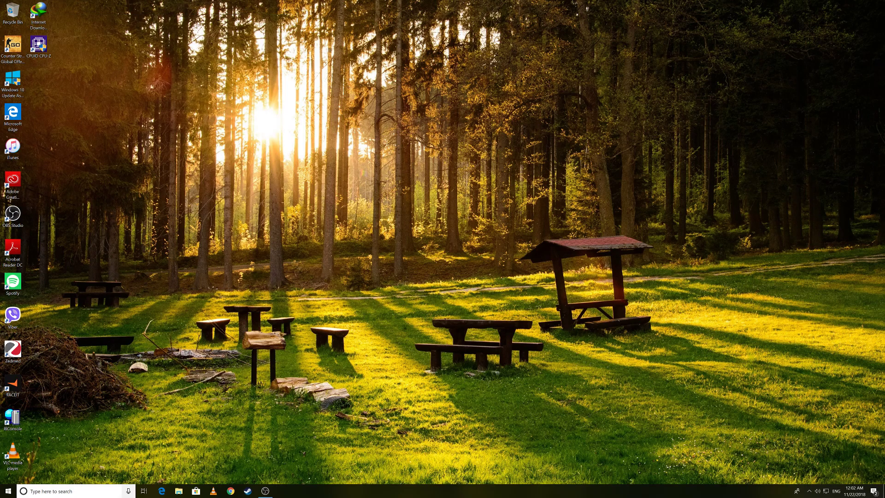
pyautogui.moveTo(272, 391)
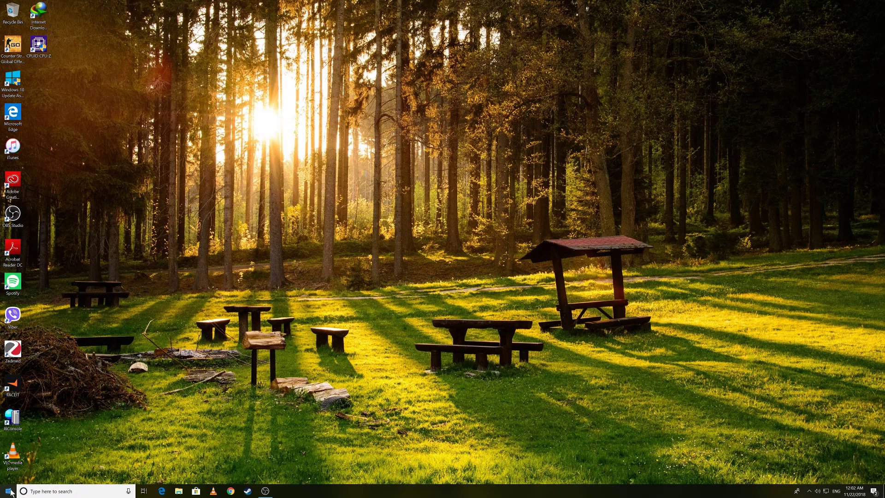
pyautogui.rightClick(9, 490)
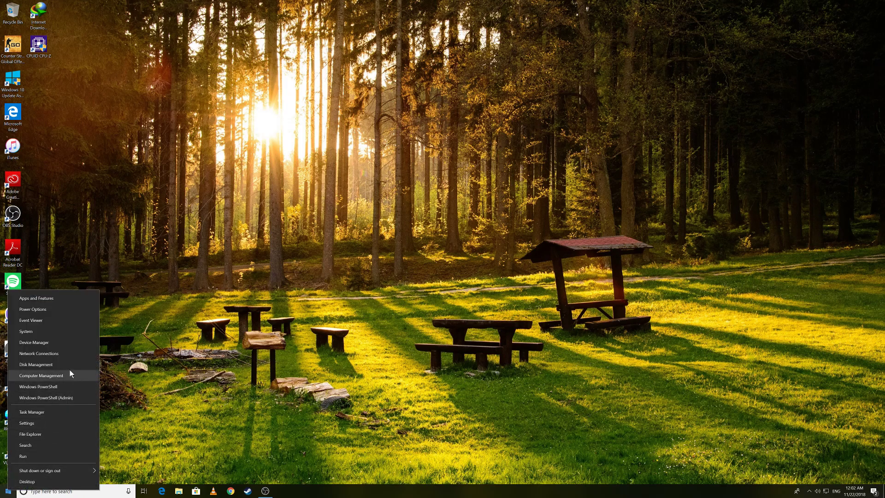
pyautogui.moveTo(34, 342)
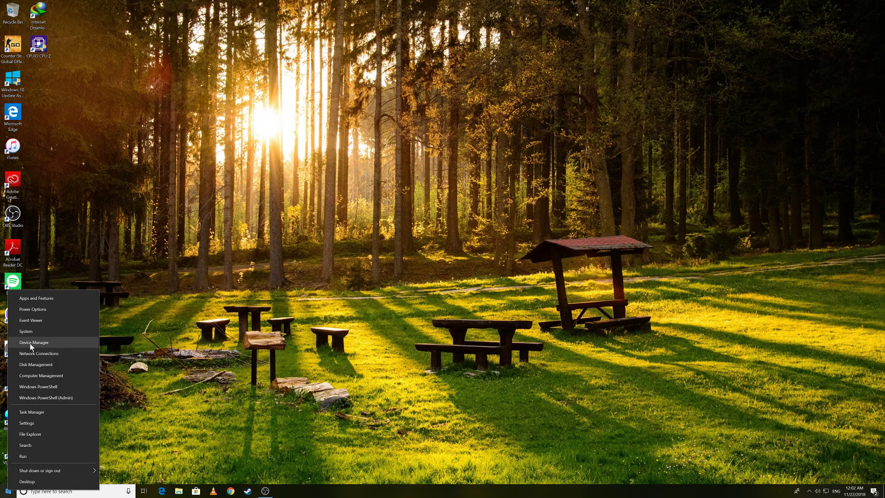
pyautogui.moveTo(46, 314)
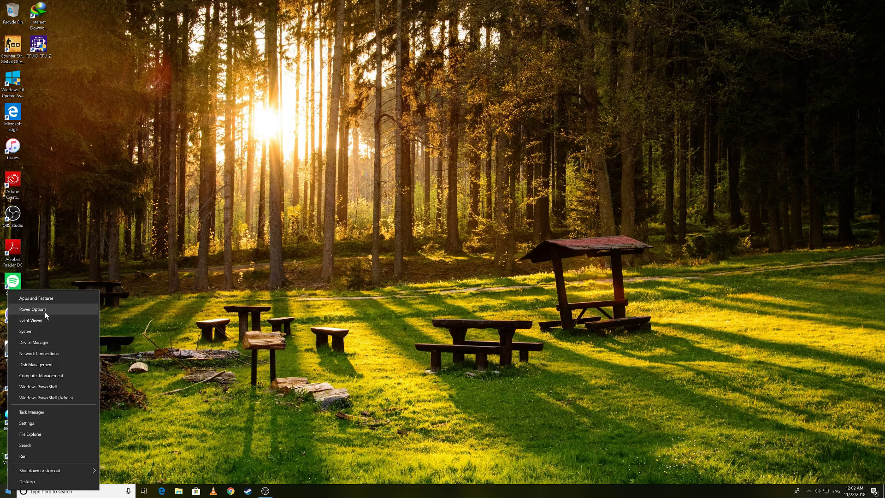
pyautogui.moveTo(34, 343)
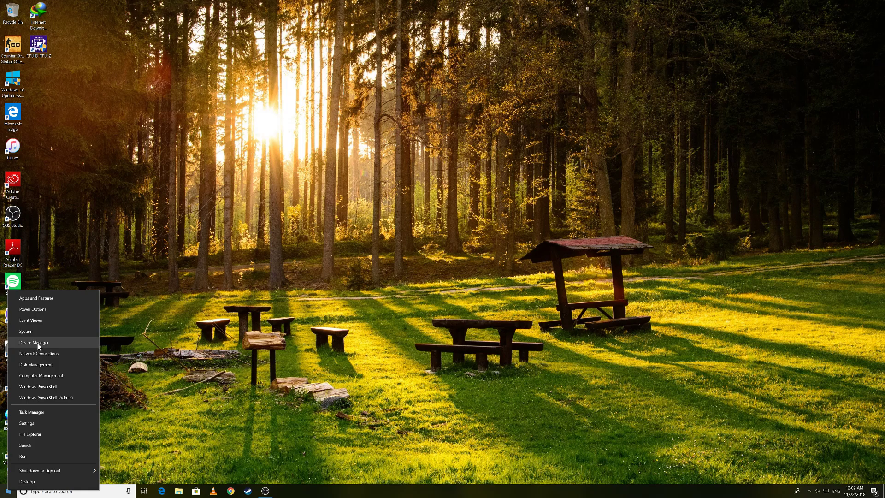
pyautogui.click(34, 343)
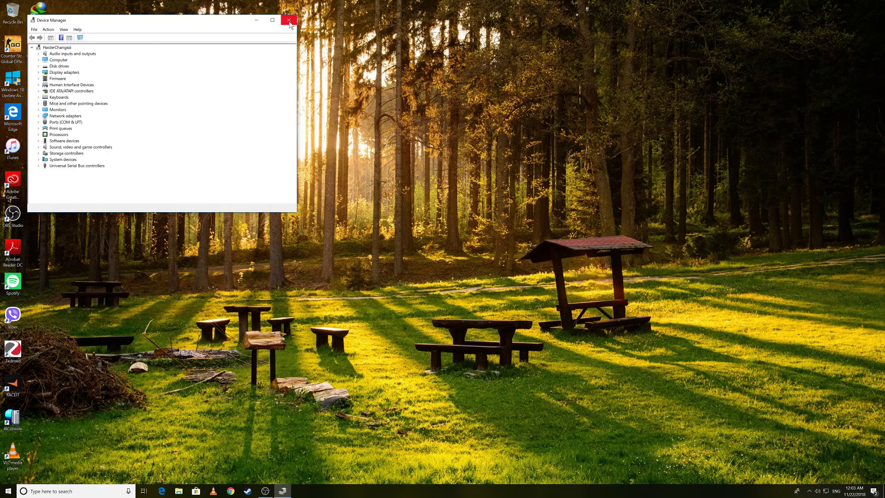
pyautogui.moveTo(271, 42)
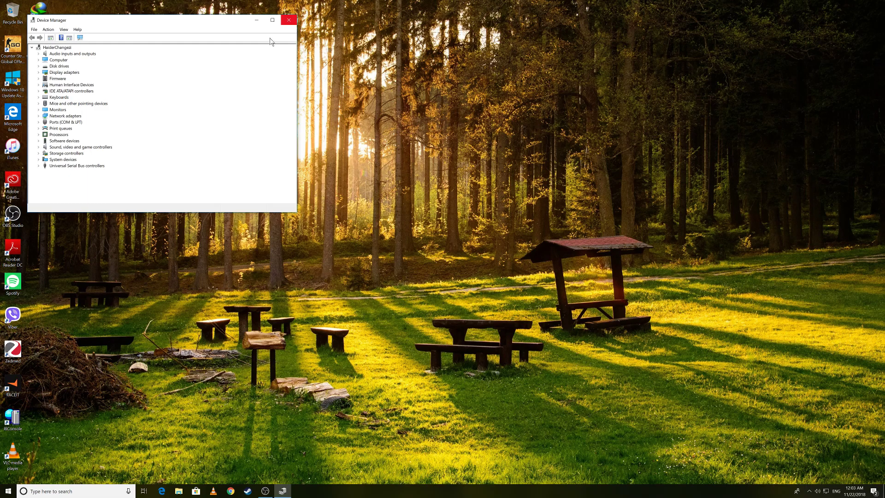
pyautogui.click(289, 19)
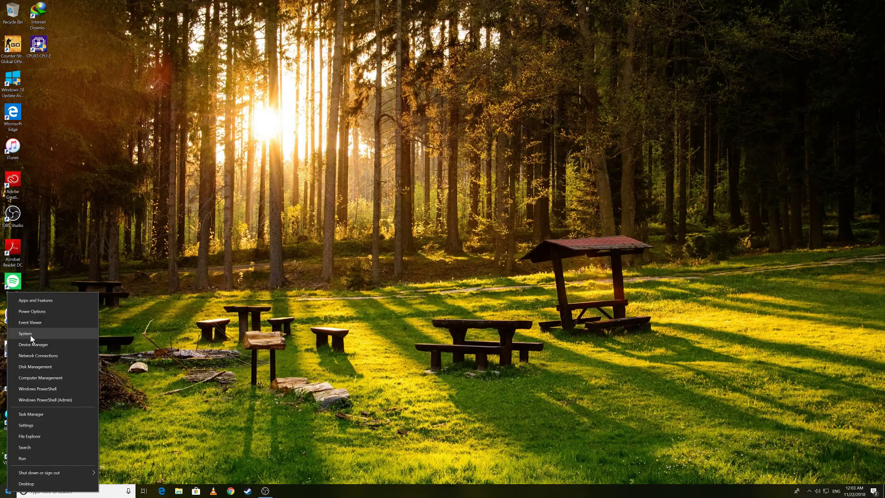
# Choose System from the power-user menu to show the Settings About page
pyautogui.click(24, 332)
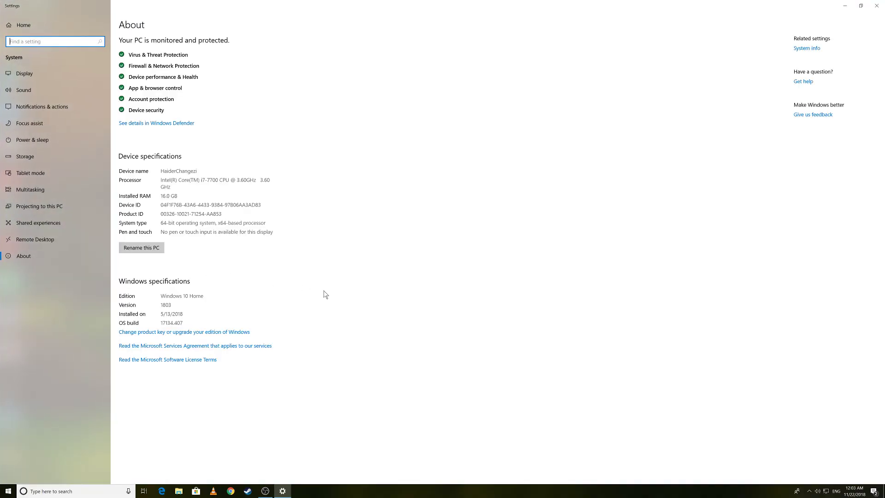
pyautogui.moveTo(329, 289)
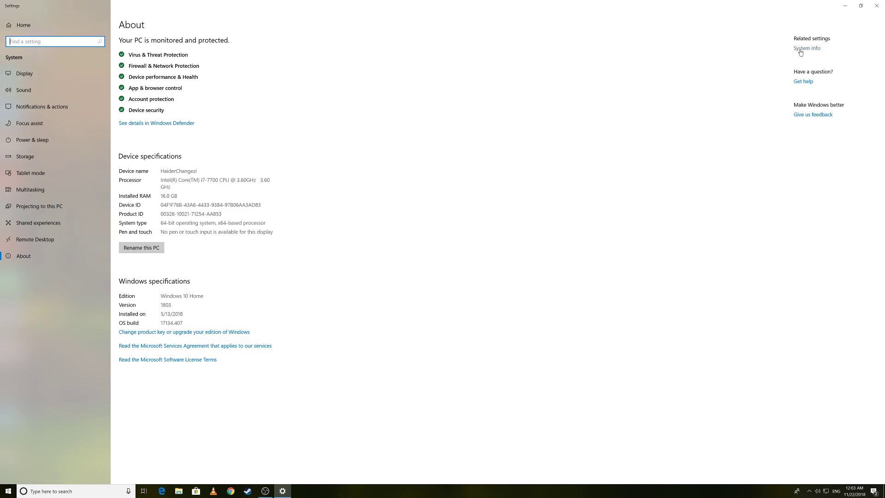
pyautogui.moveTo(808, 53)
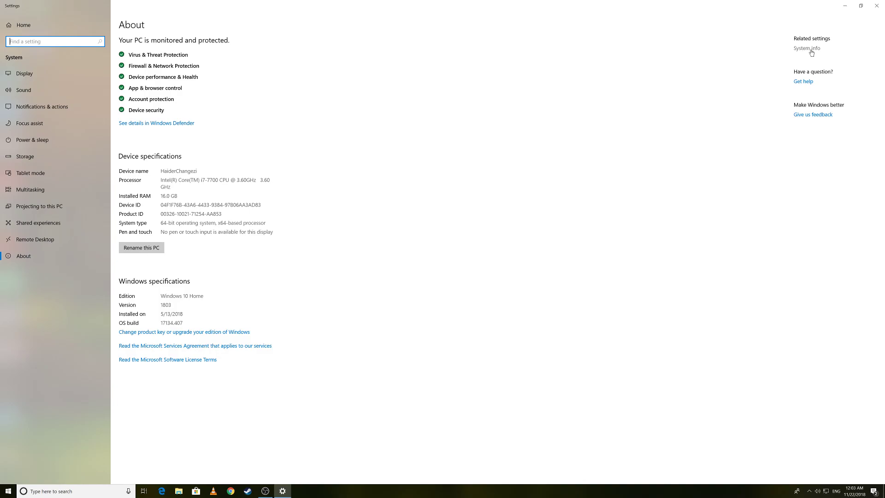
# Show Control Panel's System info page, launch Device Manager from it, then close both windows
pyautogui.click(806, 48)
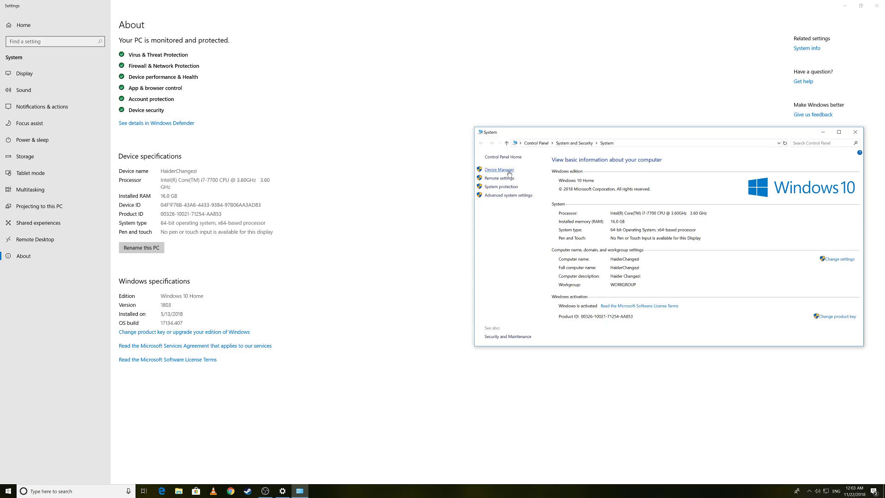
pyautogui.click(498, 170)
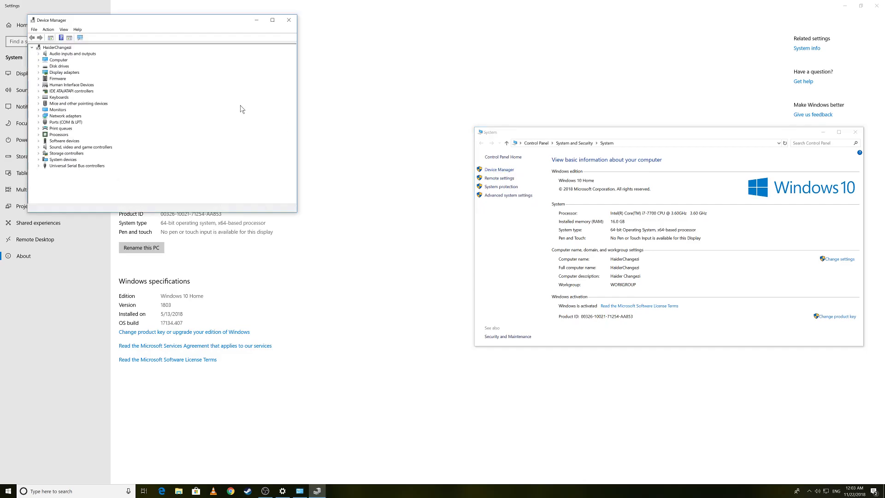
pyautogui.moveTo(141, 94)
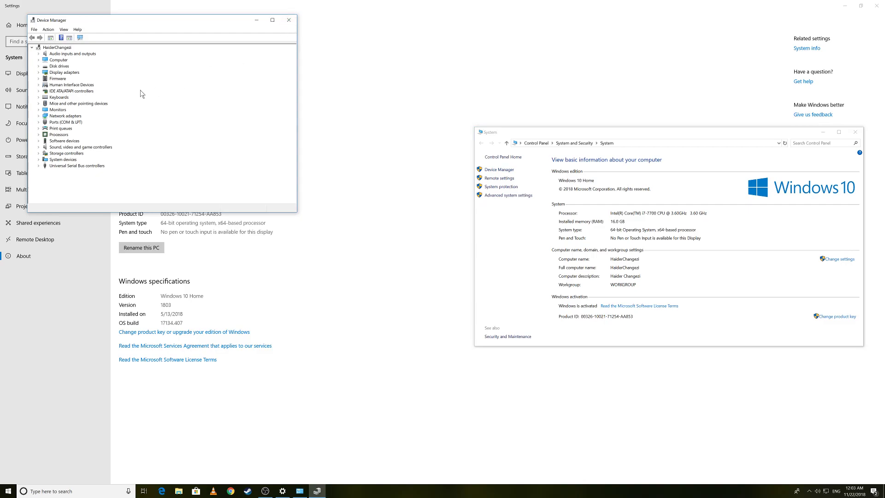
pyautogui.click(288, 20)
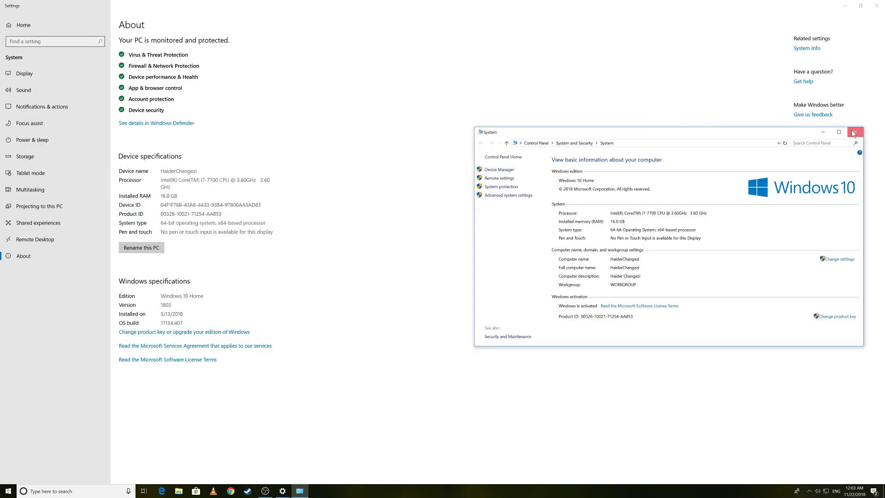
pyautogui.click(853, 132)
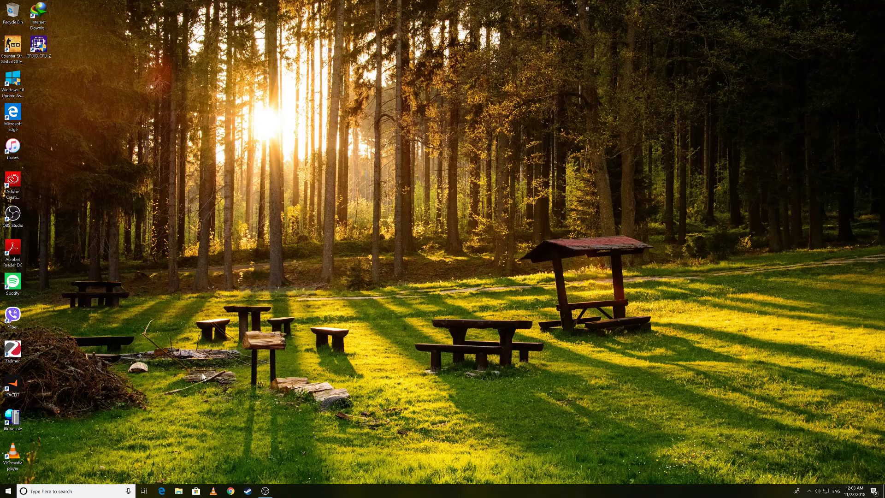
pyautogui.moveTo(183, 482)
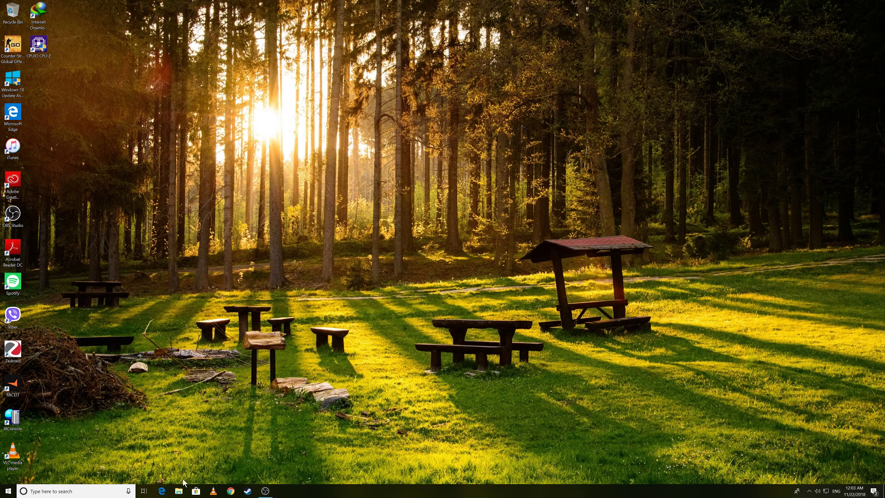
# Launch File Explorer from the taskbar, landing on Quick access
pyautogui.click(178, 490)
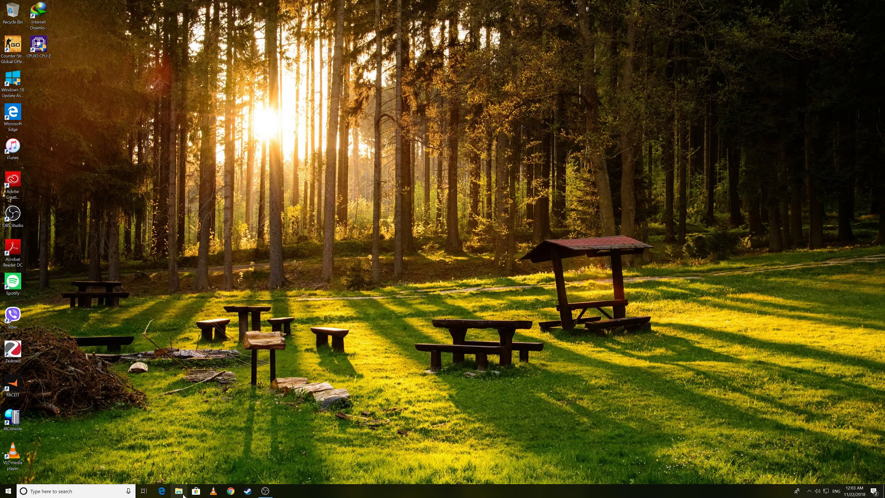
pyautogui.click(179, 490)
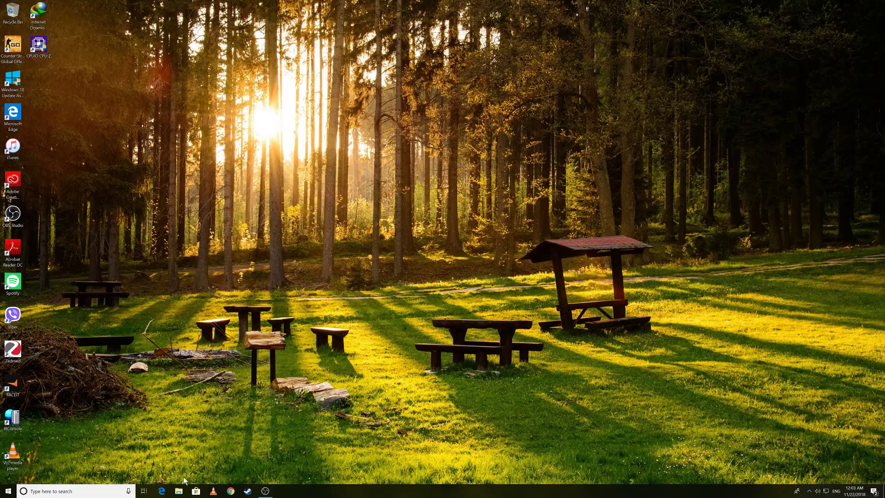
pyautogui.click(178, 490)
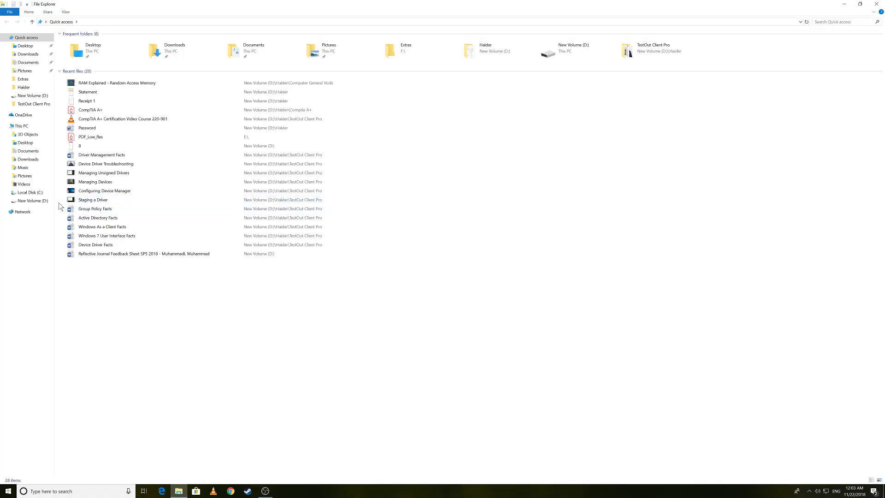
# Go to This PC and choose Manage from its right-click menu to launch Computer Management
pyautogui.click(21, 125)
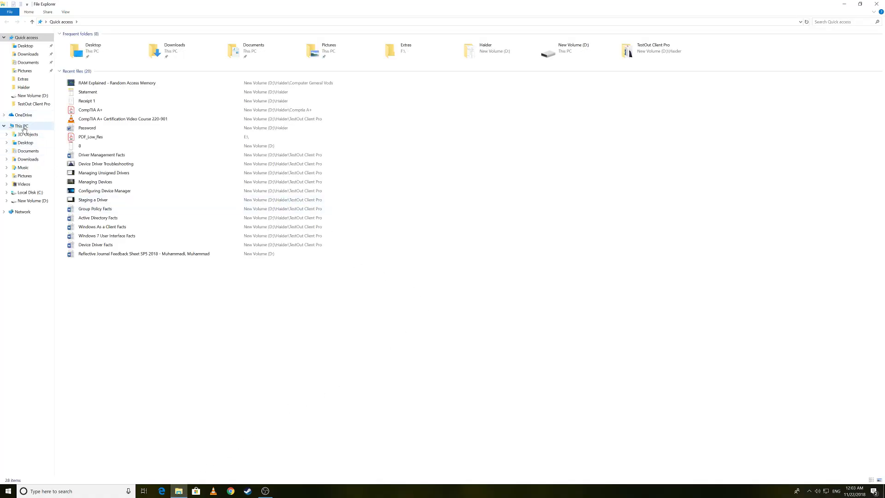
pyautogui.click(22, 126)
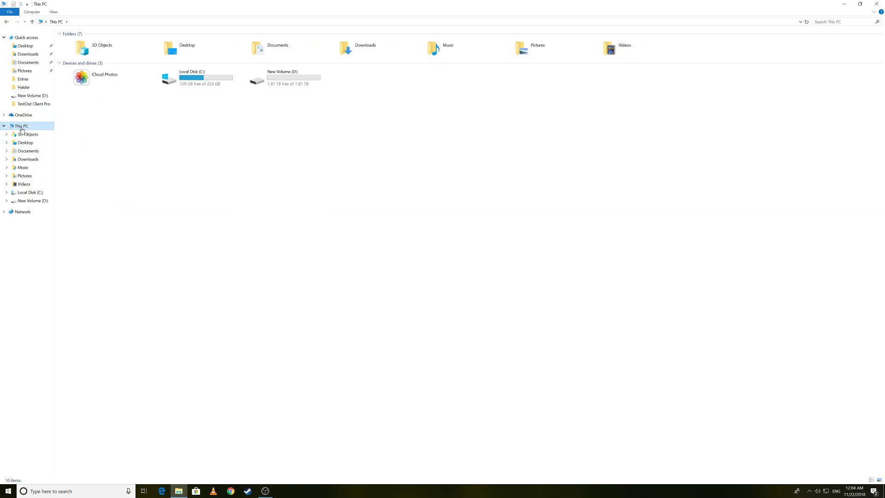
pyautogui.moveTo(120, 115)
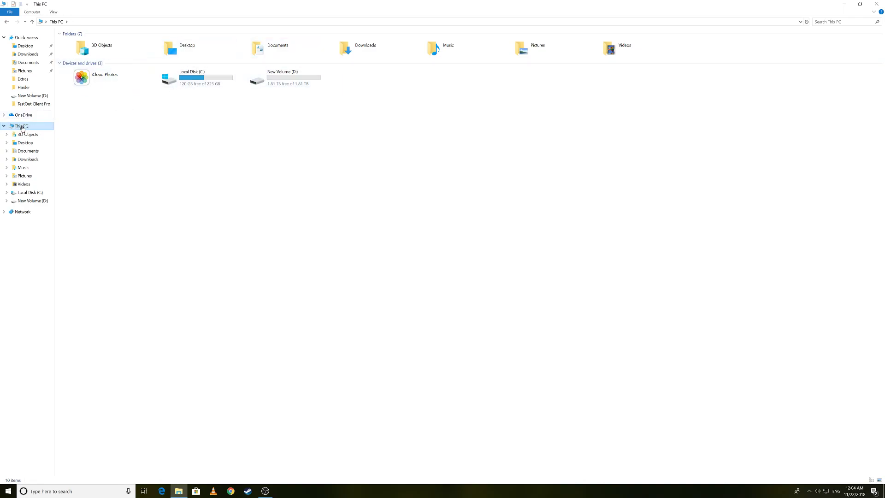
pyautogui.rightClick(21, 125)
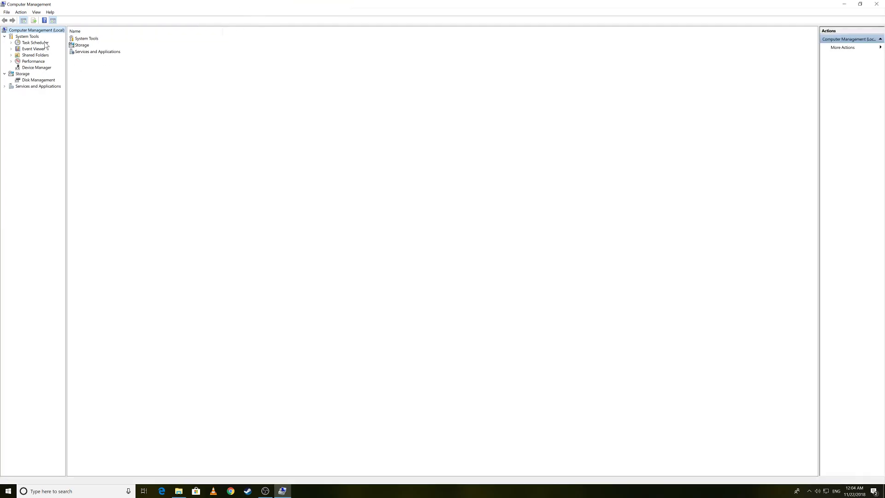
pyautogui.moveTo(39, 49)
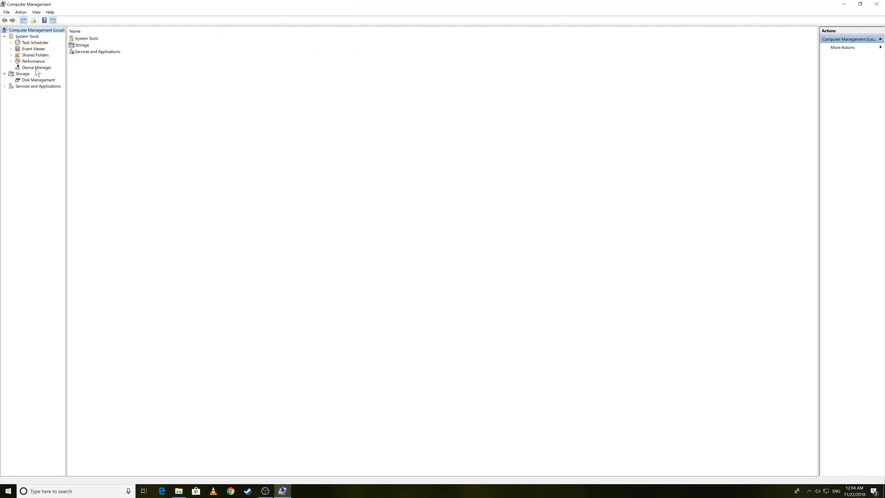
# Select Device Manager under System Tools and highlight Mice and other pointing devices
pyautogui.click(36, 68)
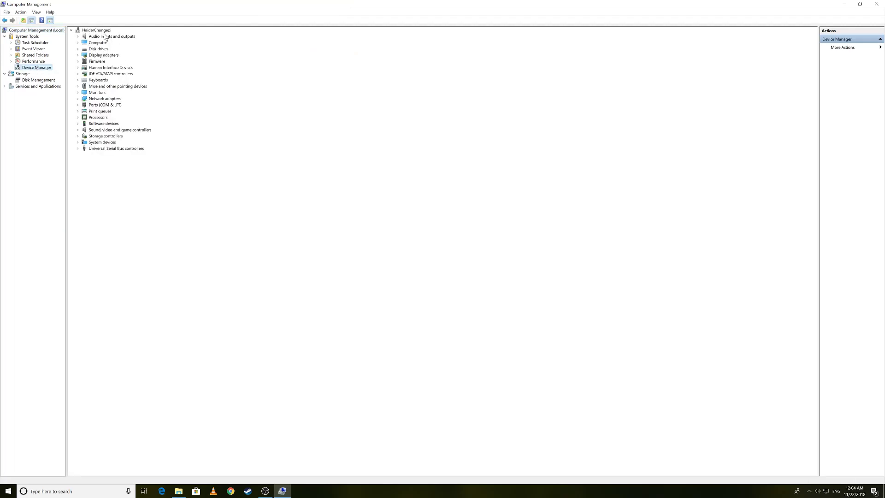
pyautogui.moveTo(104, 132)
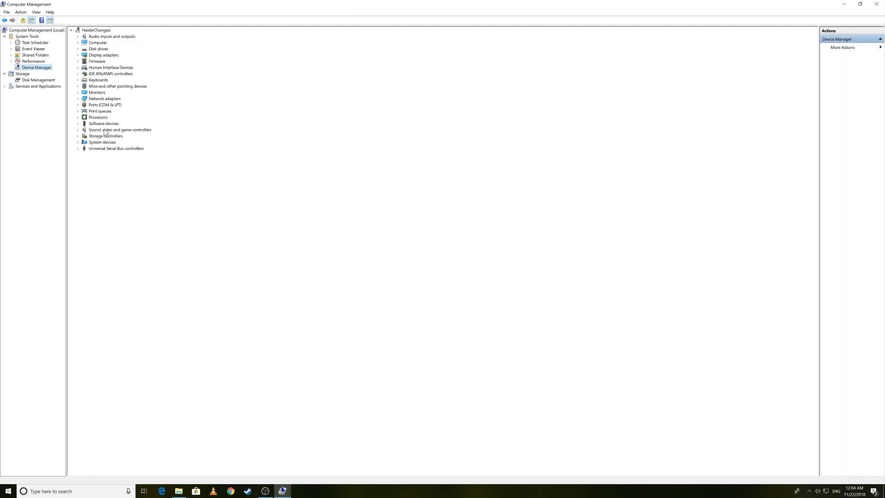
pyautogui.moveTo(194, 128)
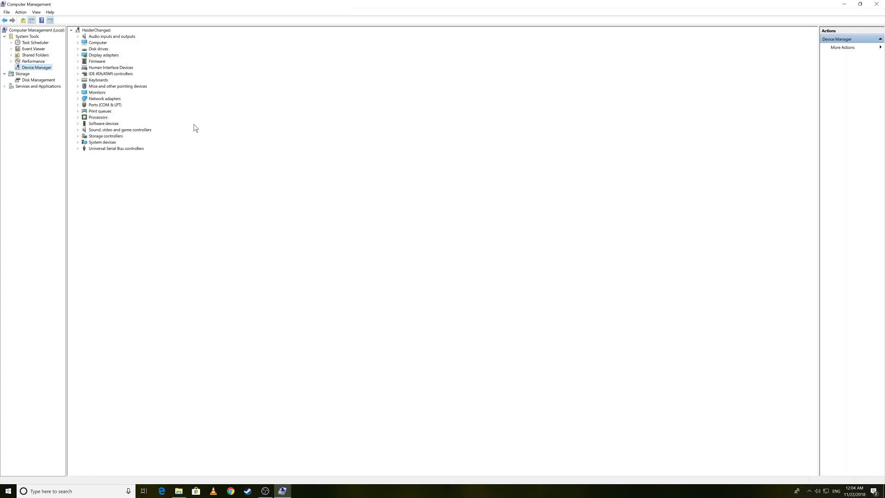
pyautogui.click(117, 86)
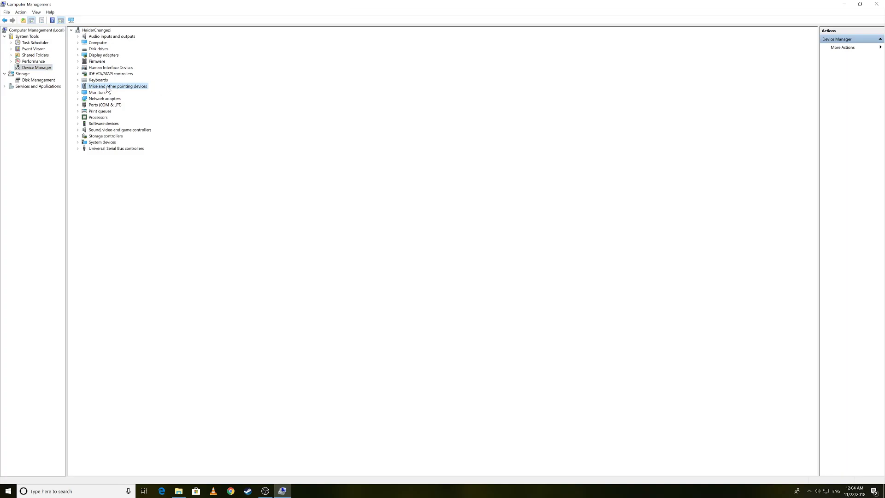
pyautogui.moveTo(107, 92)
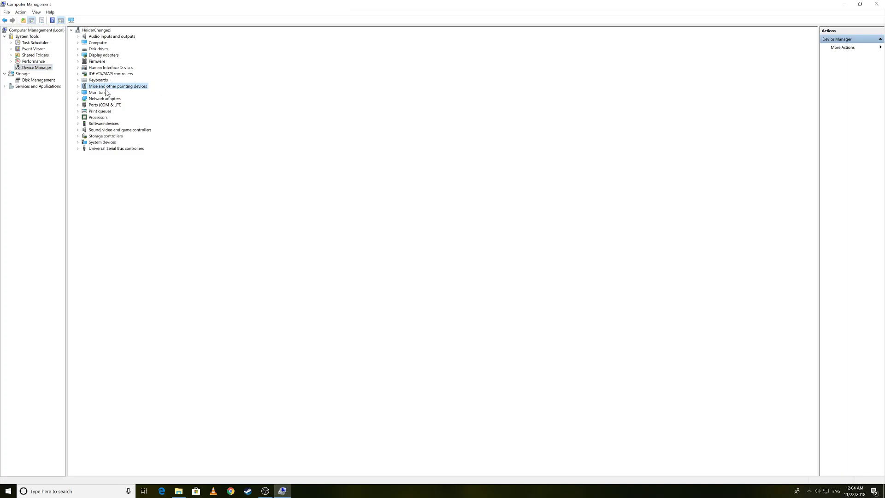
pyautogui.moveTo(716, 105)
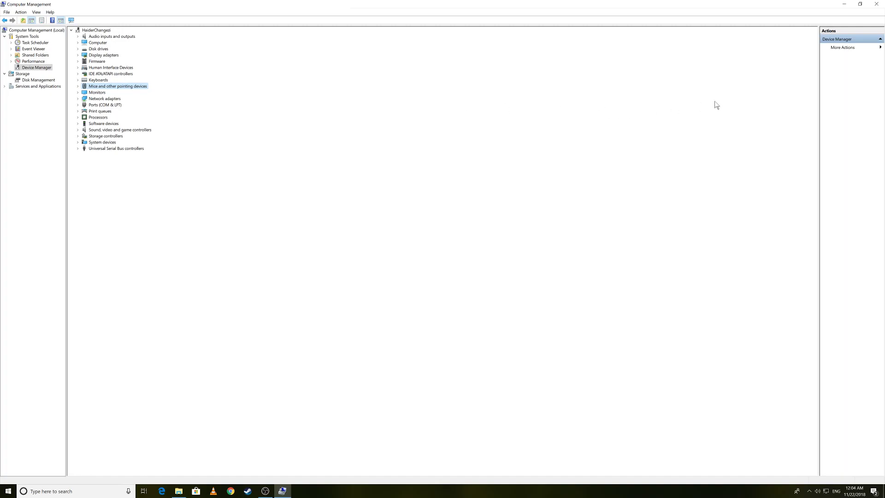
# Expand Mice and other pointing devices, then switch the view to Devices by connection and Devices by container
pyautogui.click(77, 85)
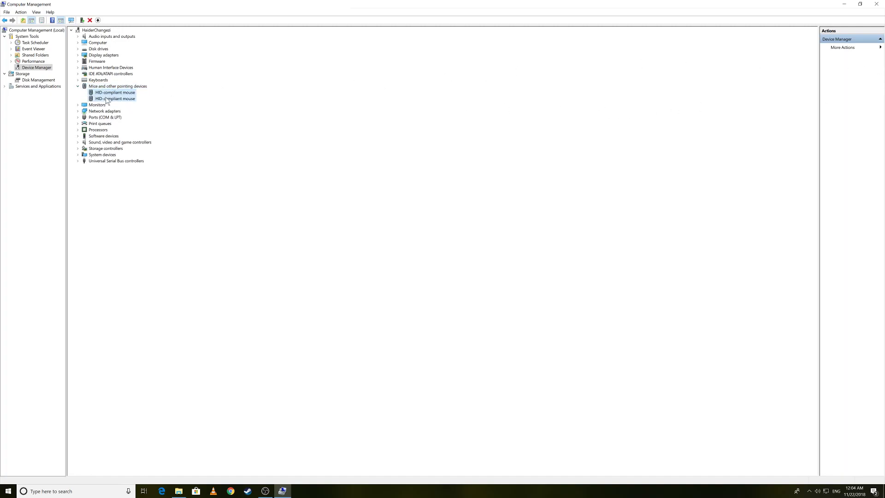
pyautogui.click(117, 85)
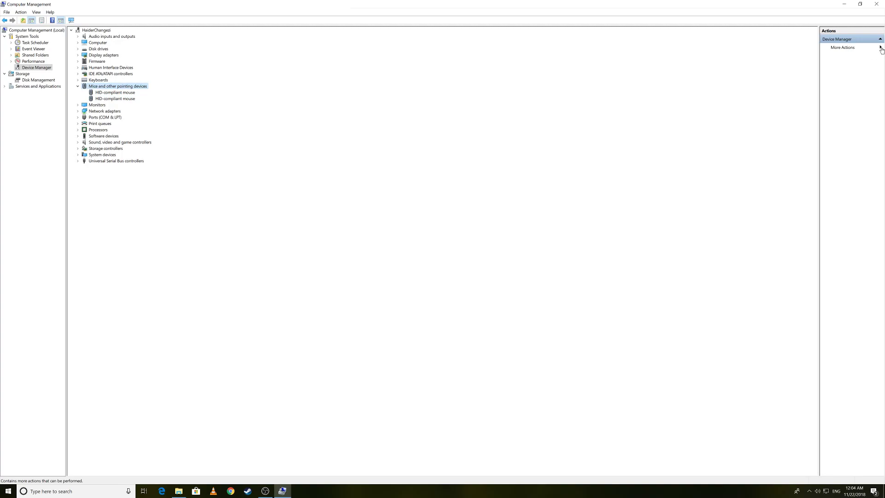
pyautogui.click(842, 47)
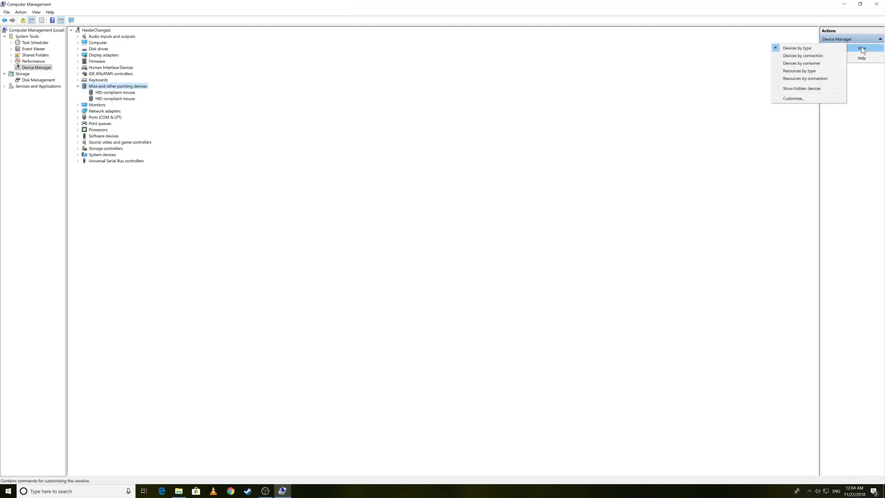
pyautogui.click(802, 55)
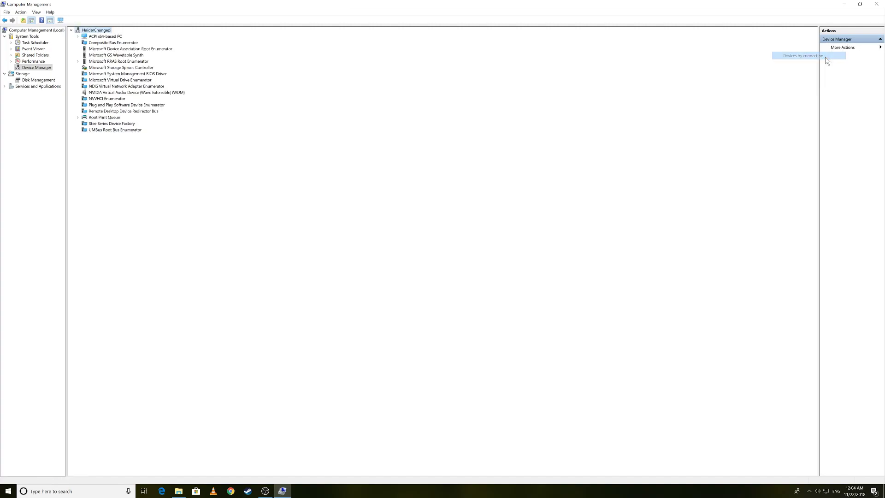
pyautogui.click(844, 47)
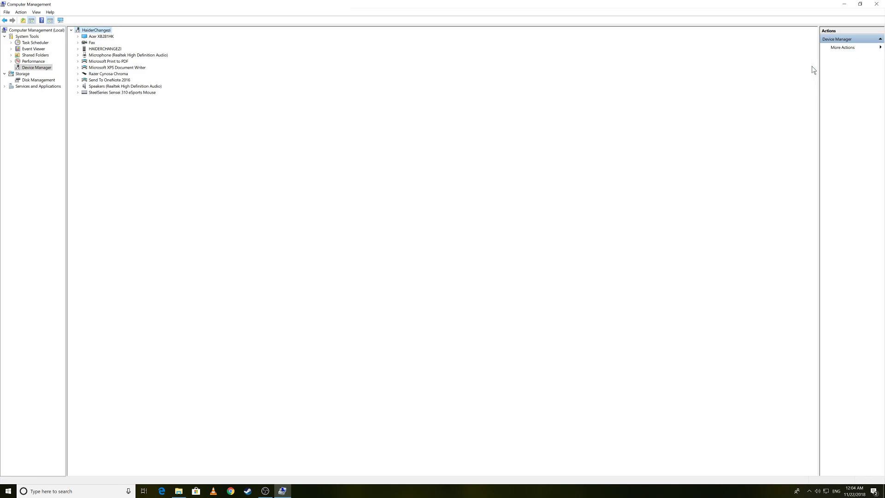
# Switch the view to Resources by connection and turn on Show hidden devices
pyautogui.click(862, 47)
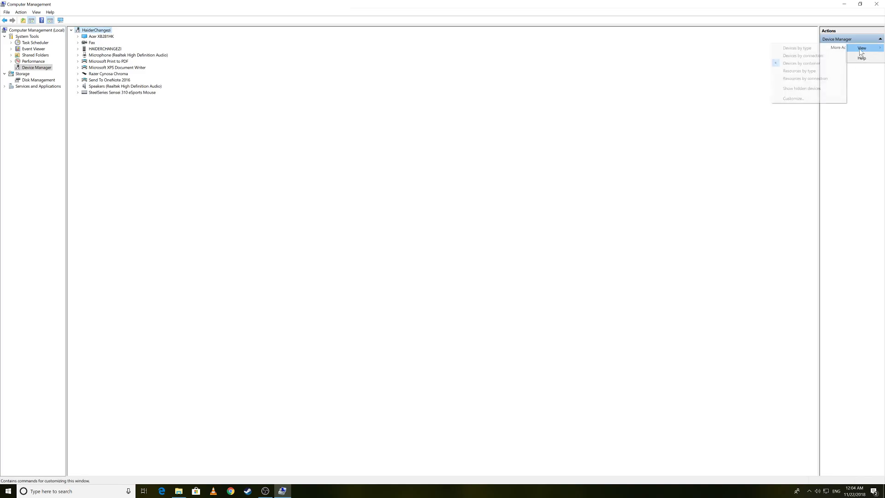
pyautogui.click(798, 71)
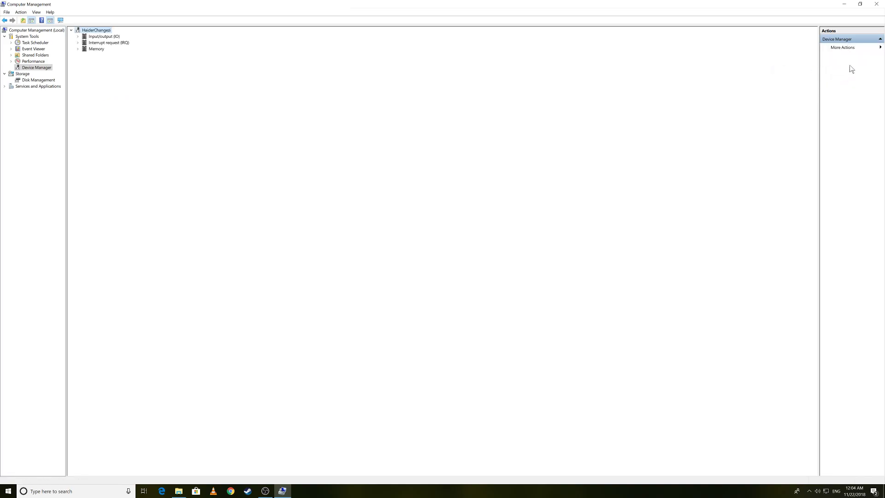
pyautogui.click(843, 47)
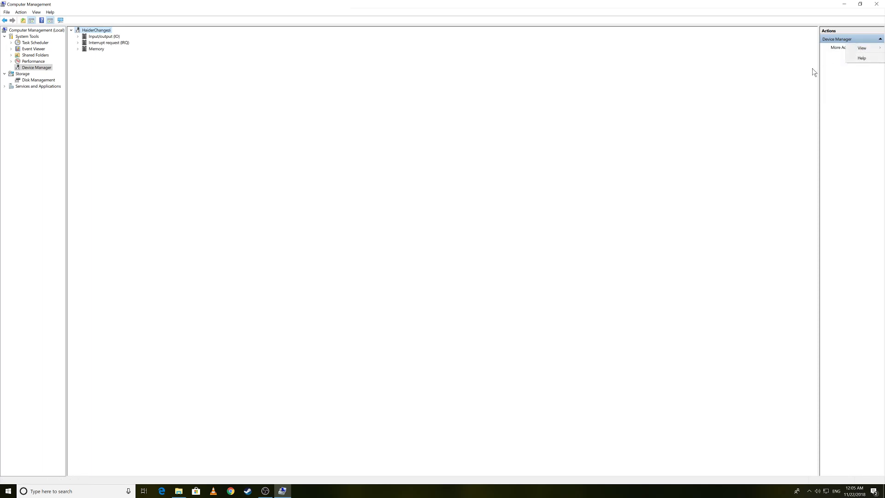
pyautogui.click(862, 48)
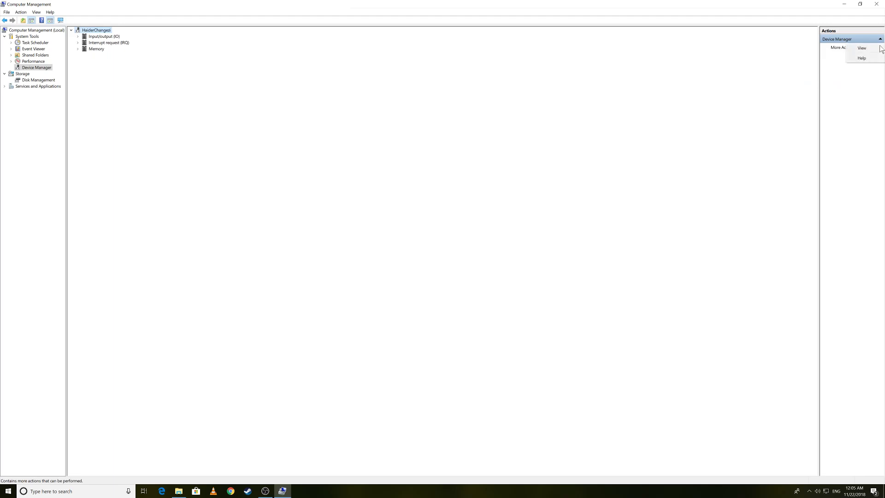
pyautogui.click(862, 47)
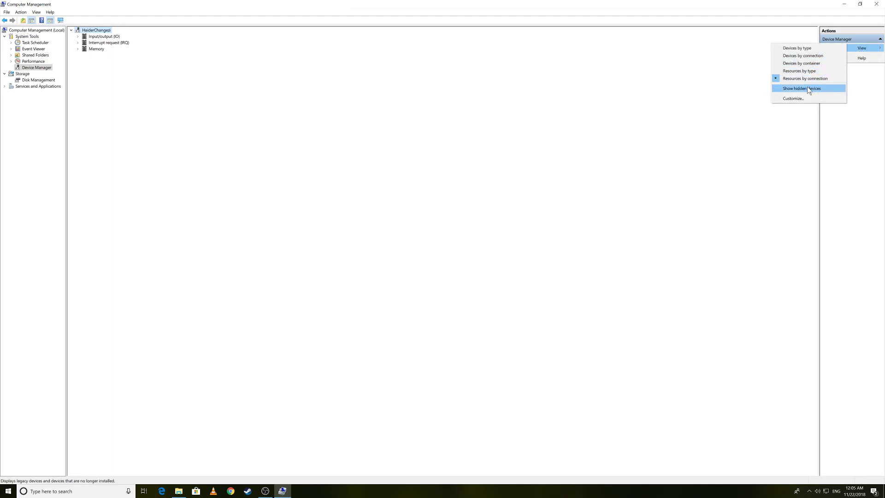
pyautogui.click(800, 88)
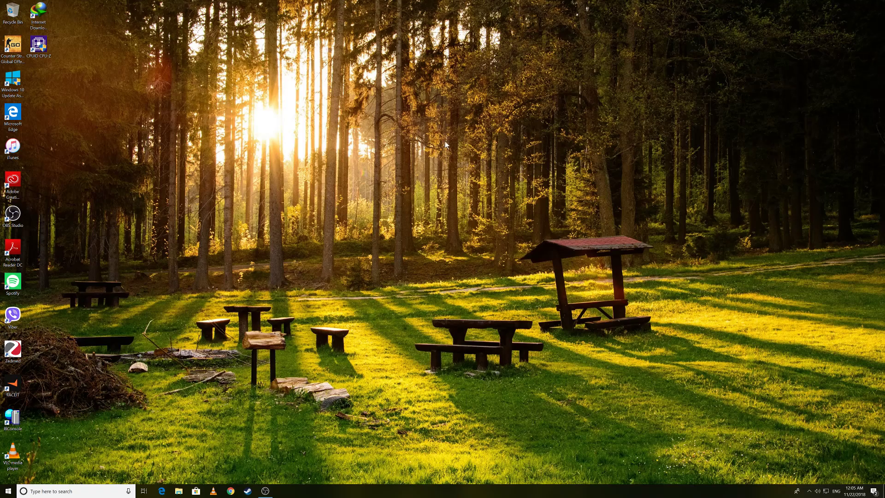
pyautogui.moveTo(239, 281)
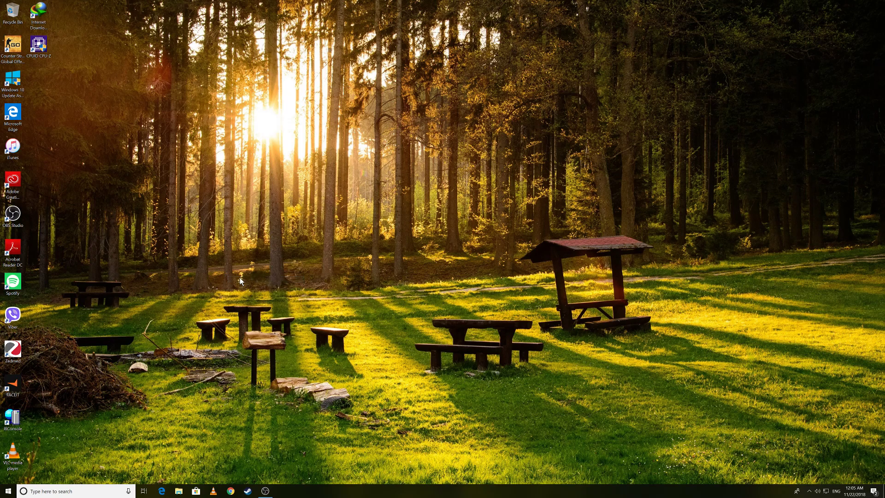